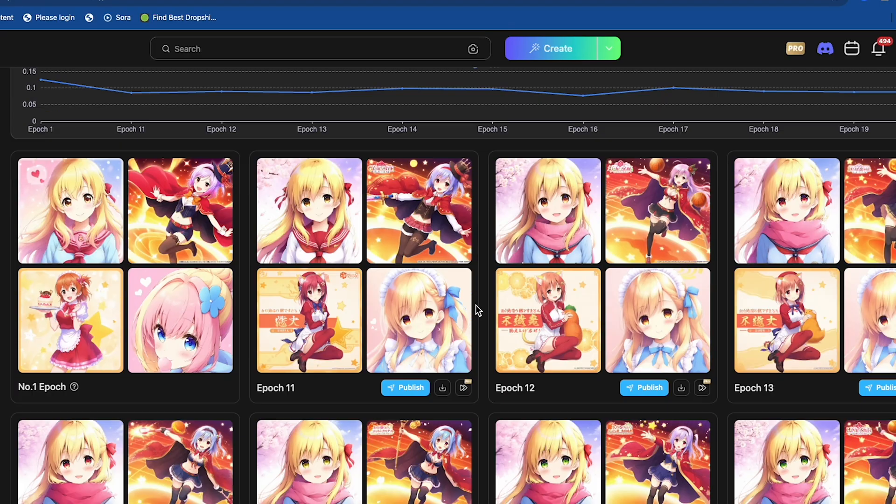
- Sign in to TensorArt and reach the LoRA Online Training page
scroll("up", 3)
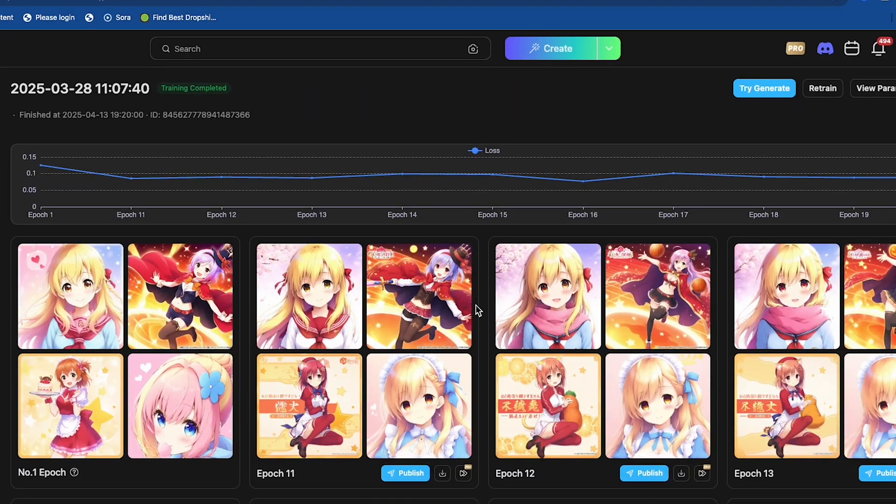
mouse_move(463, 320)
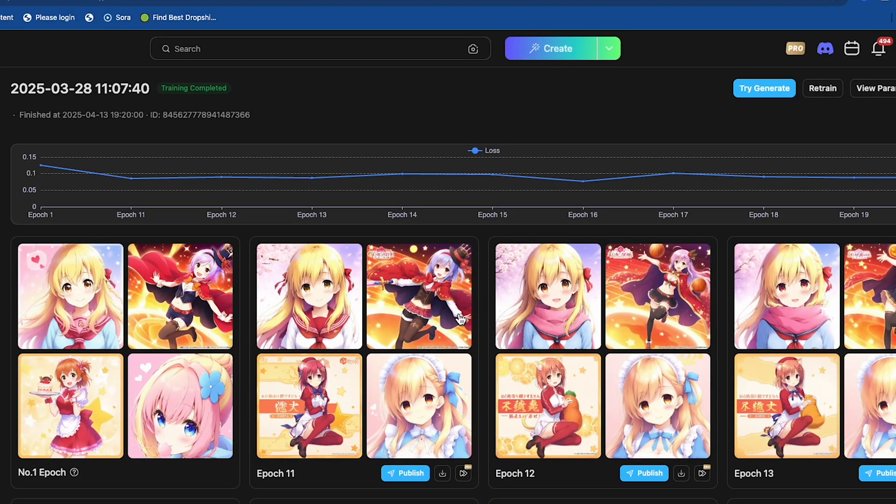
scroll("down", 3)
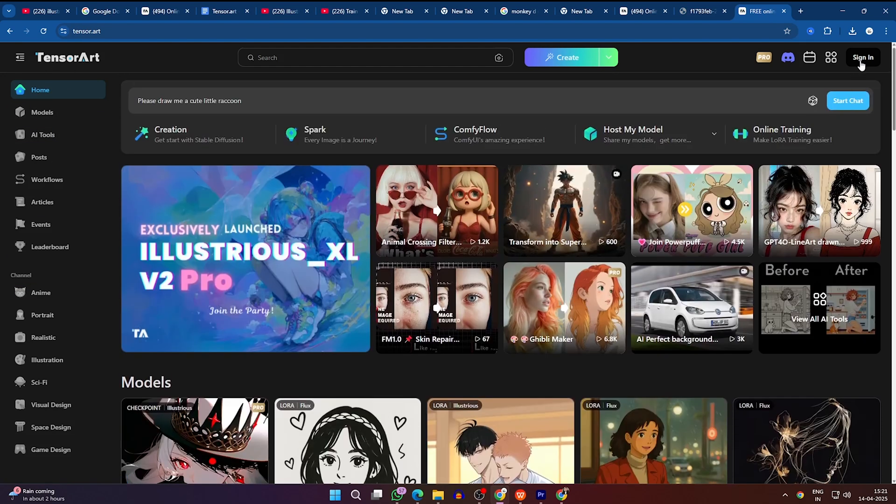
left_click(863, 57)
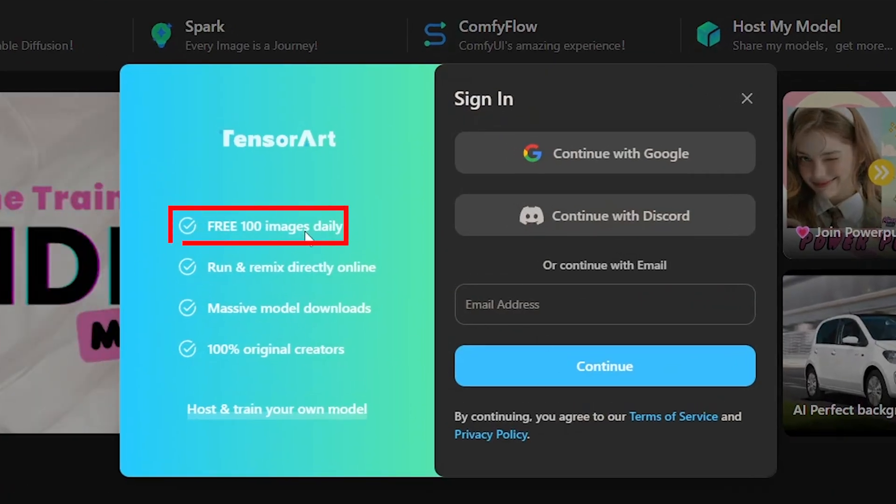
left_click(746, 99)
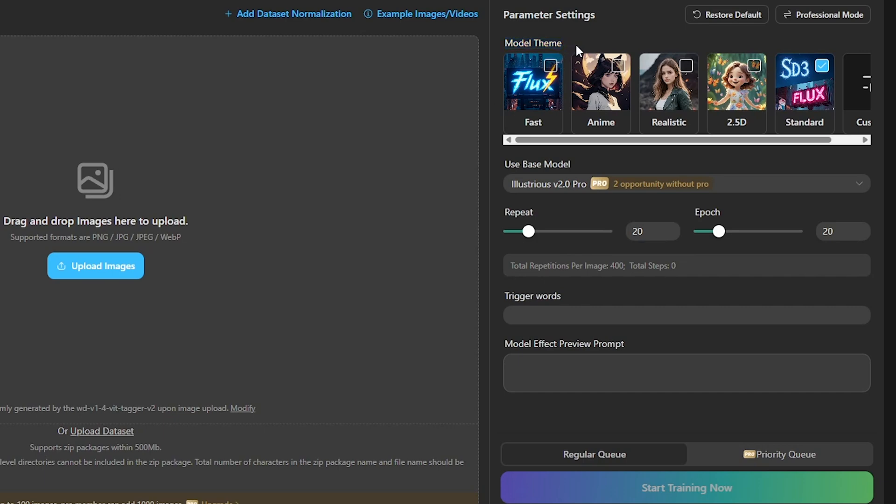
- Switch the theme to Fast and back to Standard, then show the base-model choices
left_click(533, 81)
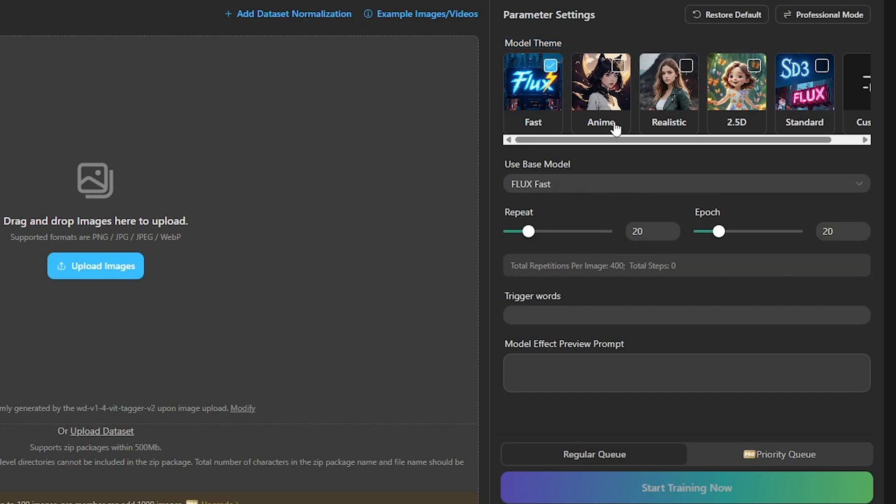
mouse_move(820, 69)
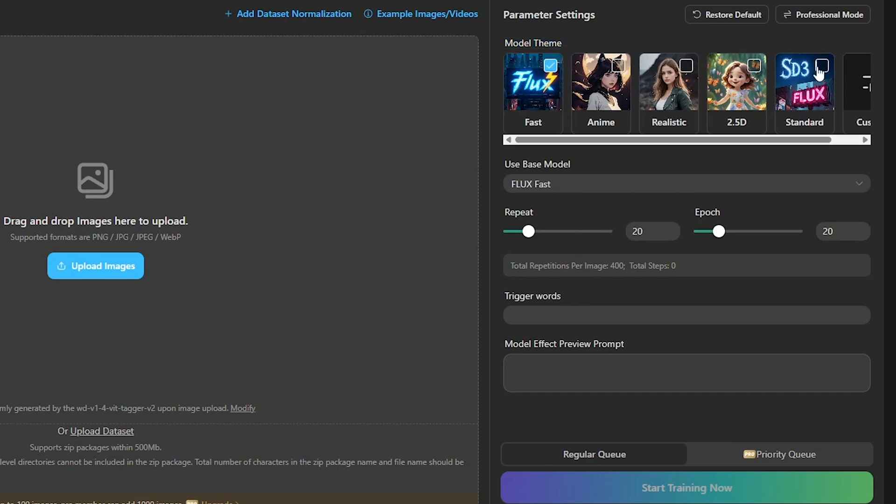
left_click(804, 82)
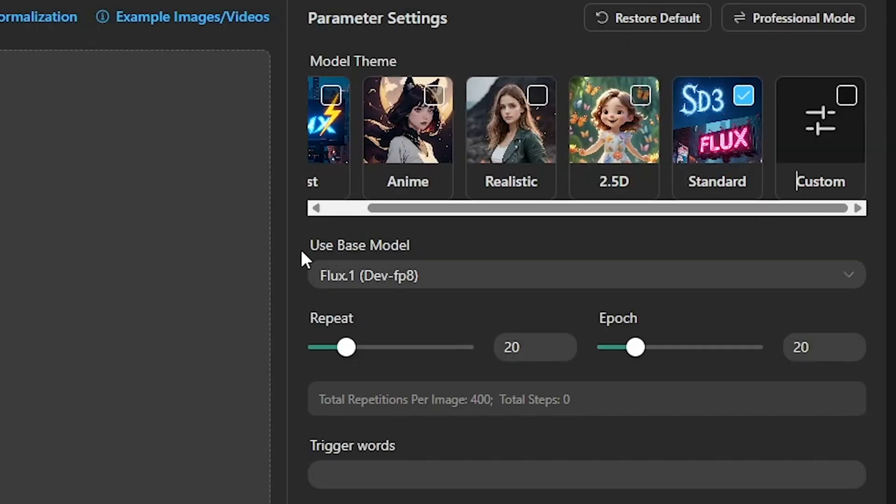
double_click(359, 245)
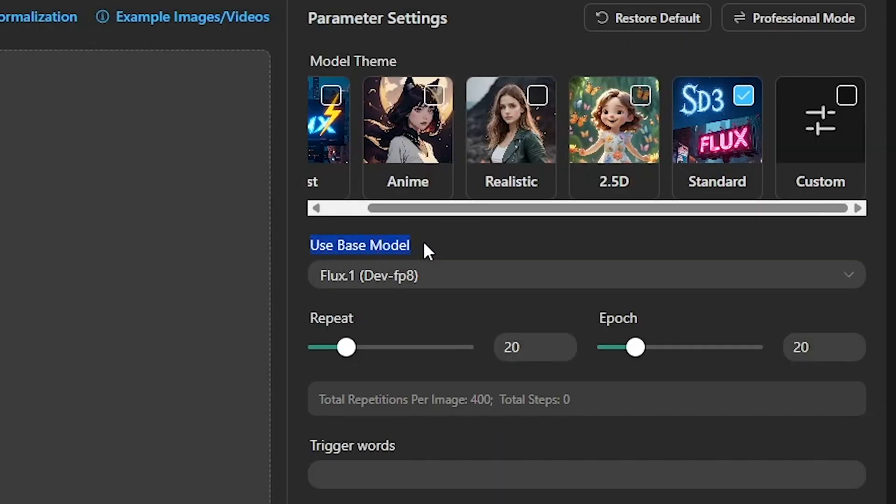
left_click(583, 275)
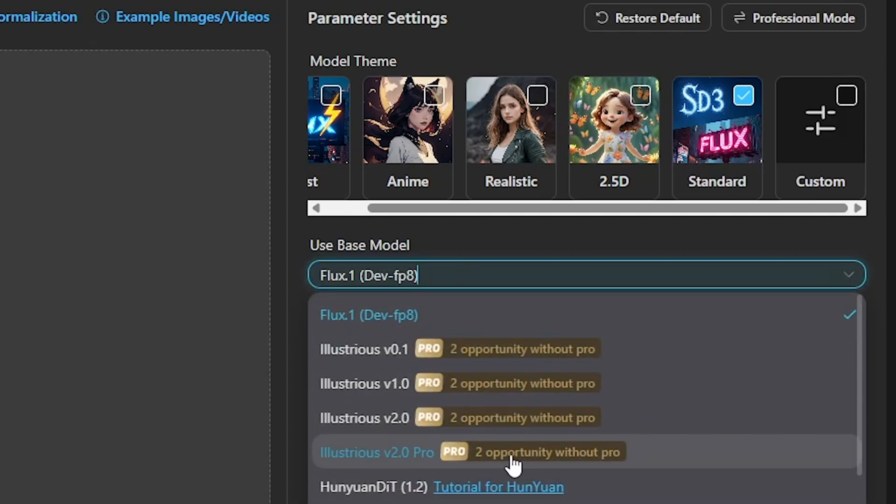
- Pick Illustrious v2.0 Pro from the base-model list
left_click(376, 451)
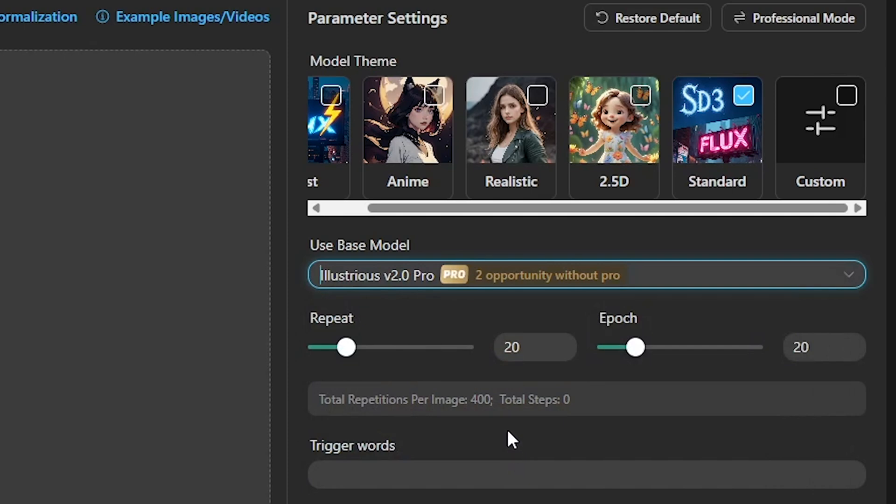
mouse_move(477, 397)
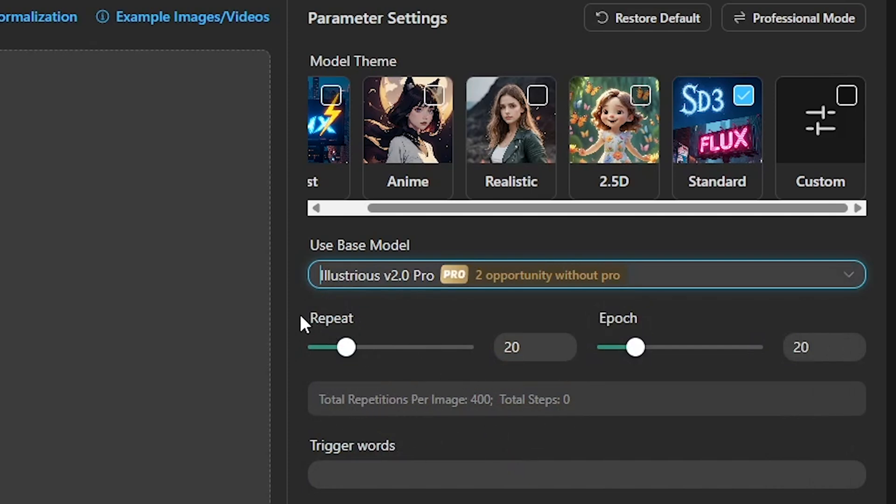
double_click(617, 318)
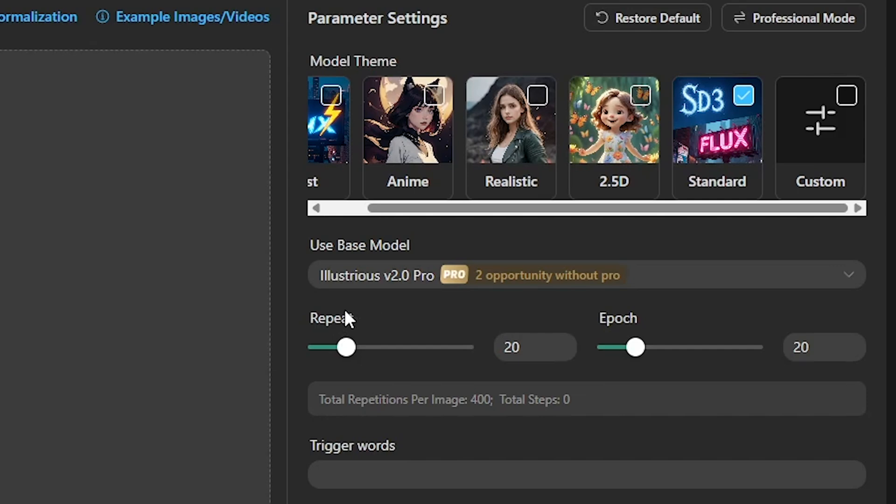
left_click_drag(346, 347, 353, 347)
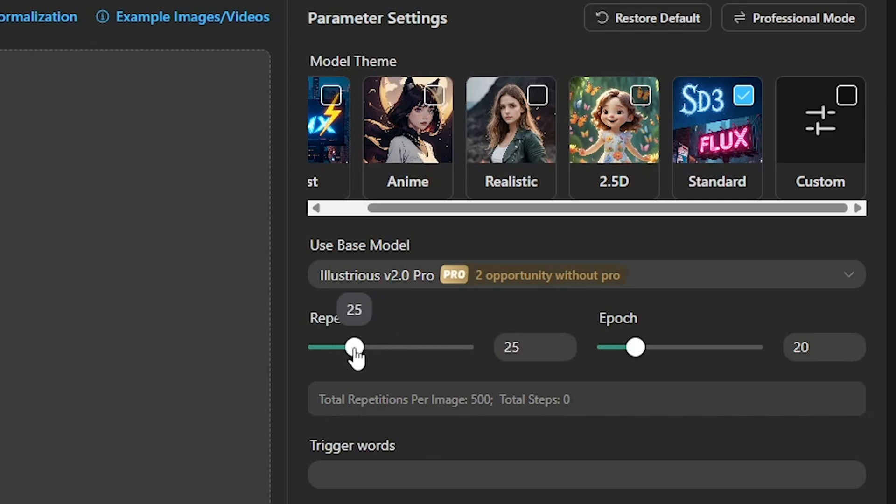
left_click_drag(353, 347, 329, 347)
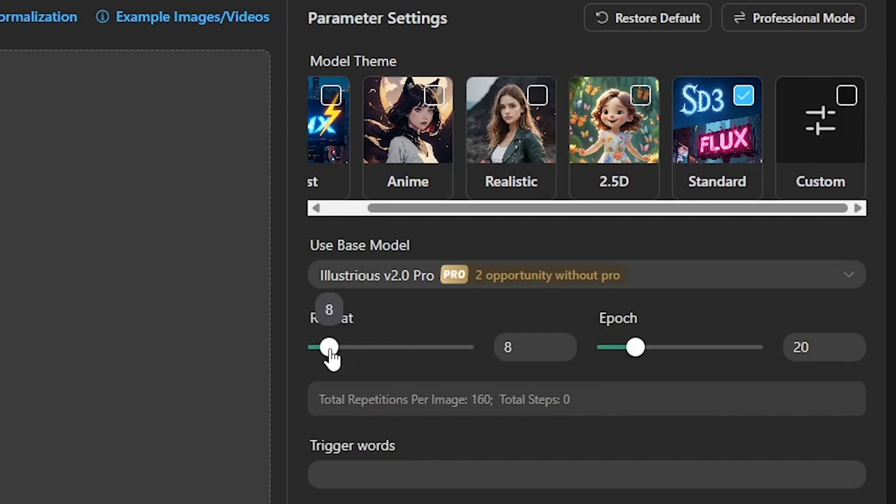
left_click_drag(328, 346, 325, 347)
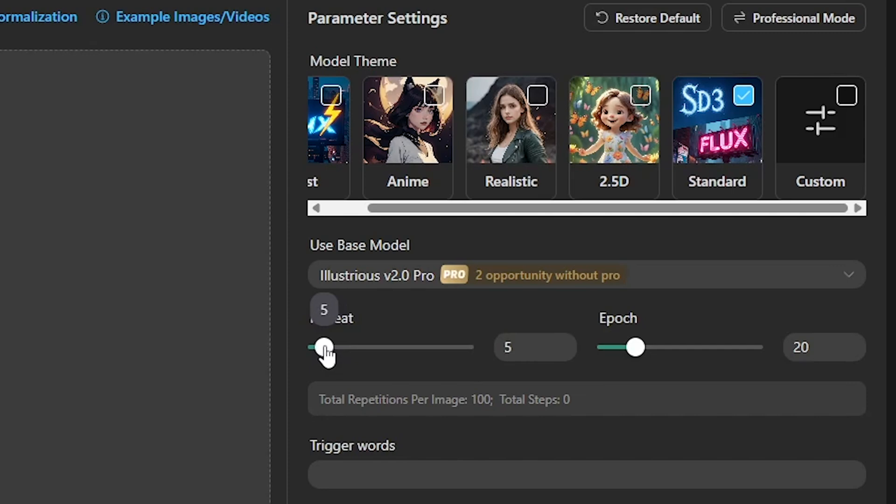
mouse_move(403, 336)
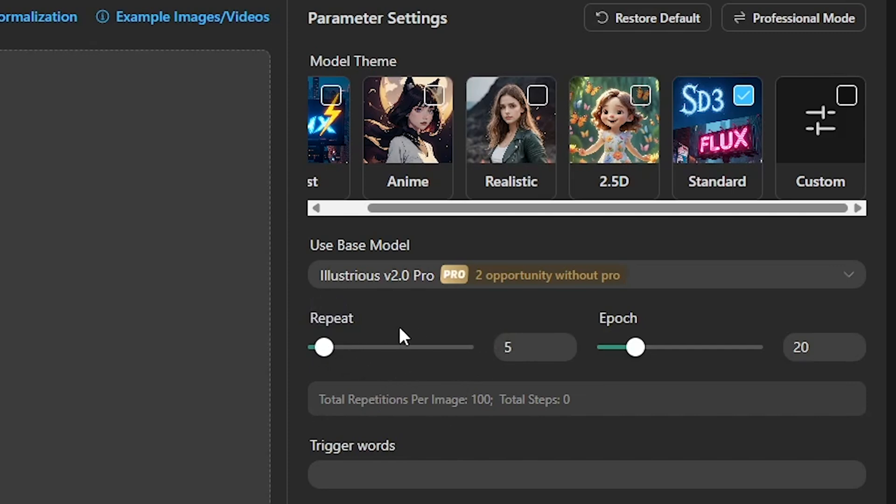
left_click_drag(323, 347, 344, 347)
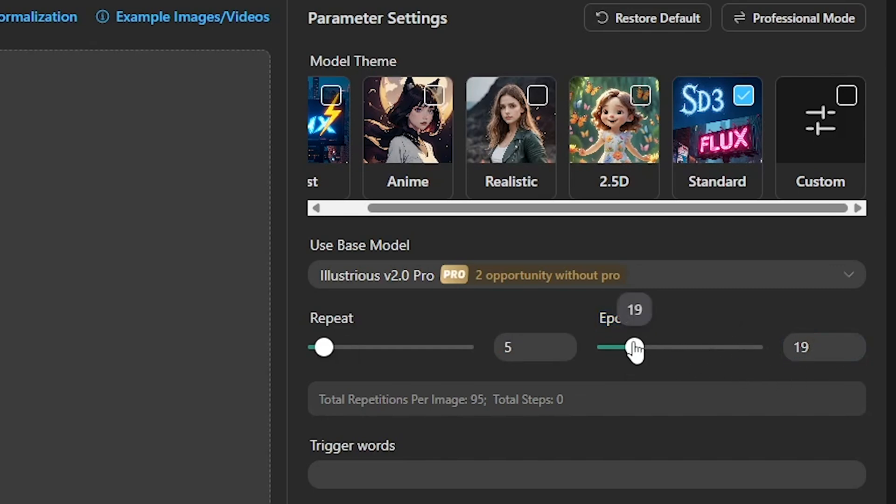
left_click_drag(634, 347, 640, 347)
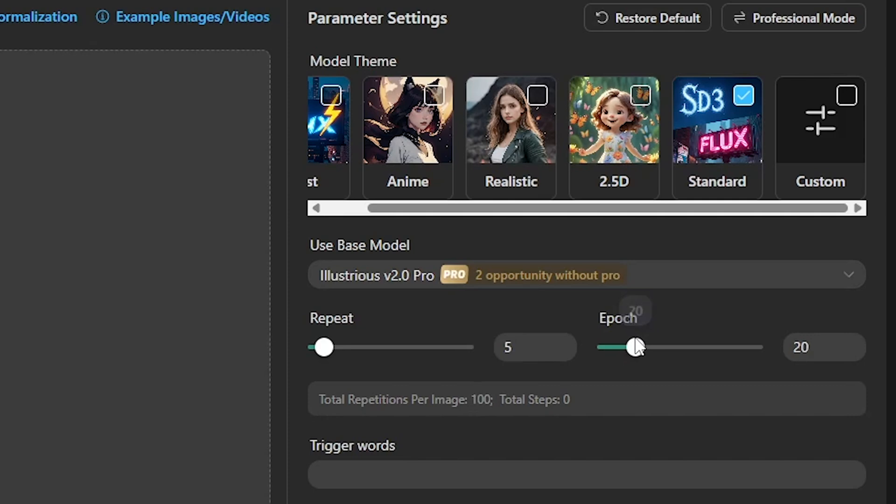
left_click_drag(323, 347, 349, 347)
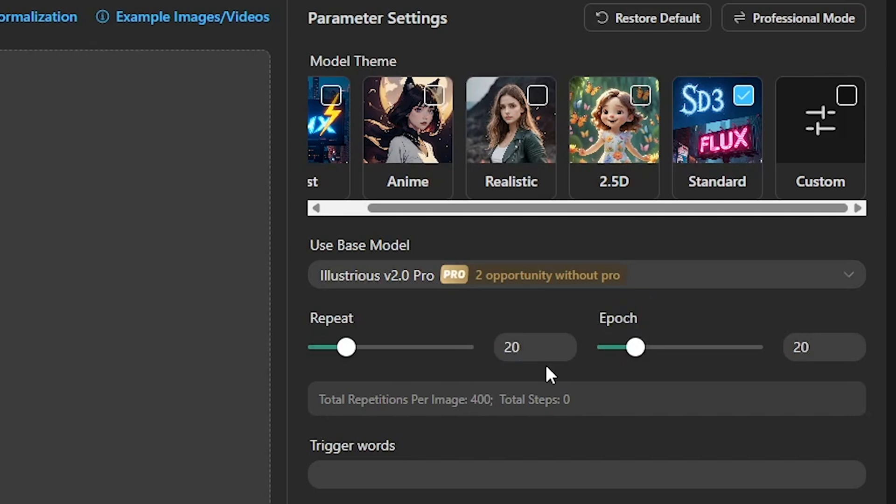
left_click(535, 347)
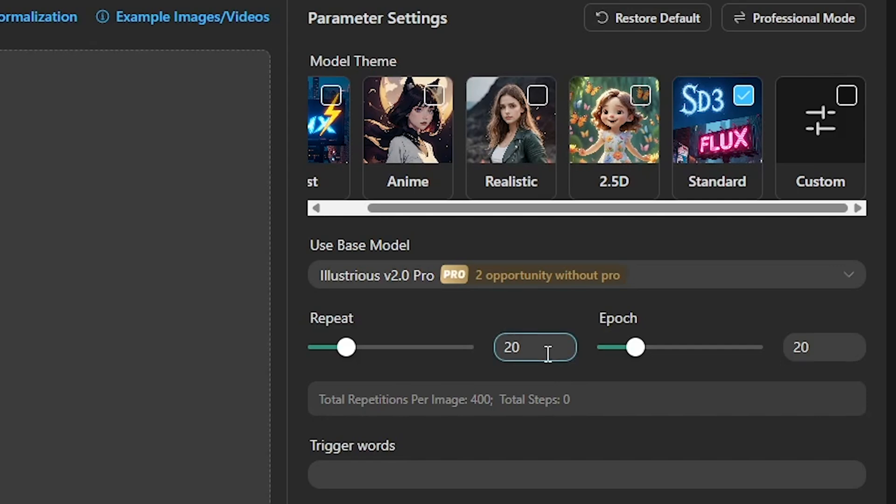
scroll("down", 3)
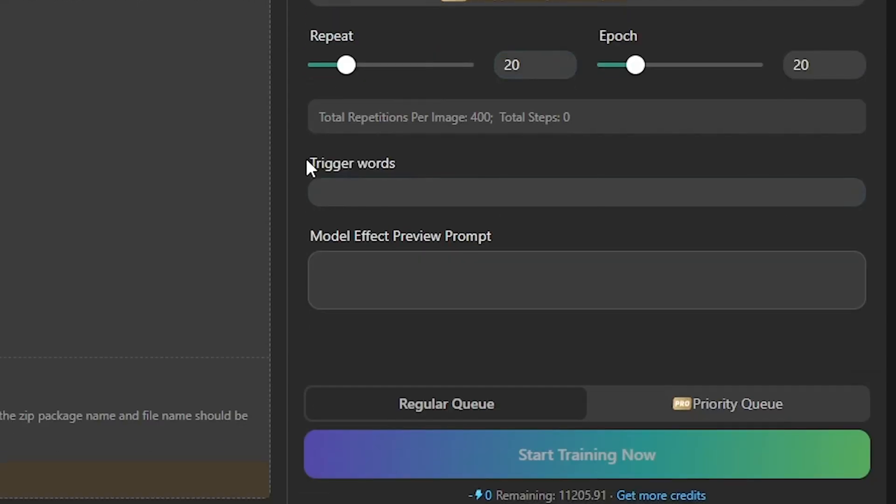
- Enter "Aika" as the trigger word
double_click(352, 163)
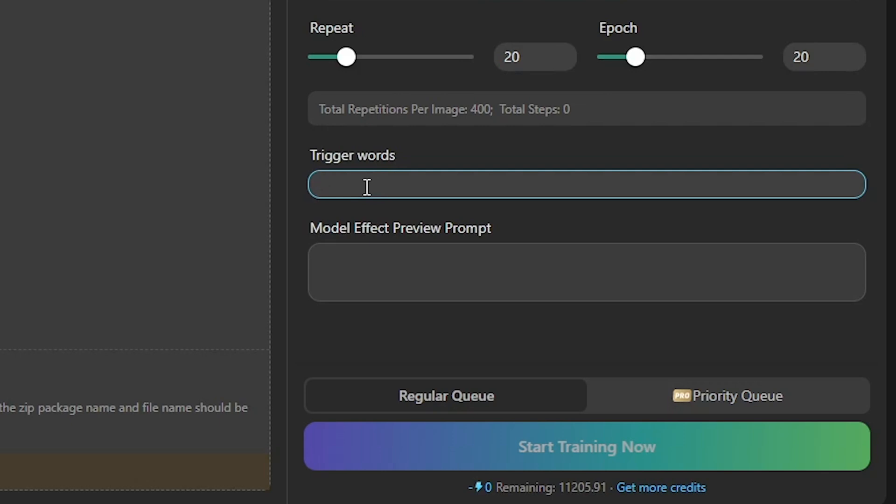
type("A")
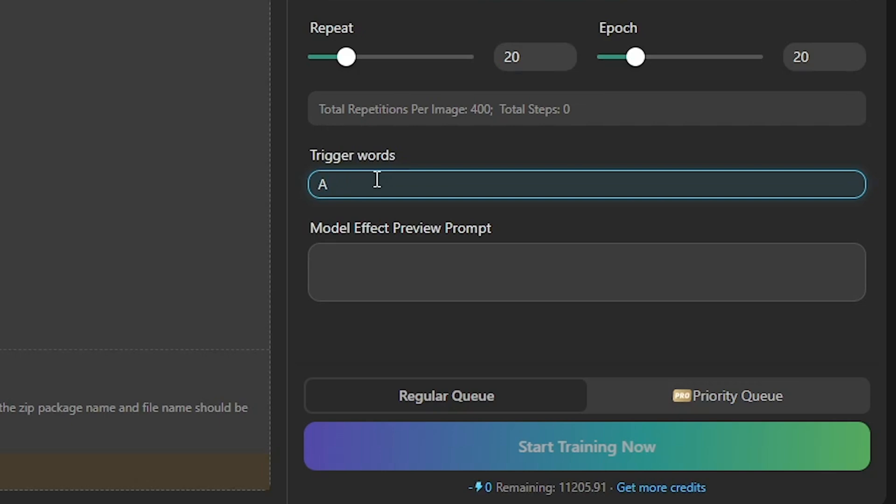
type("ika")
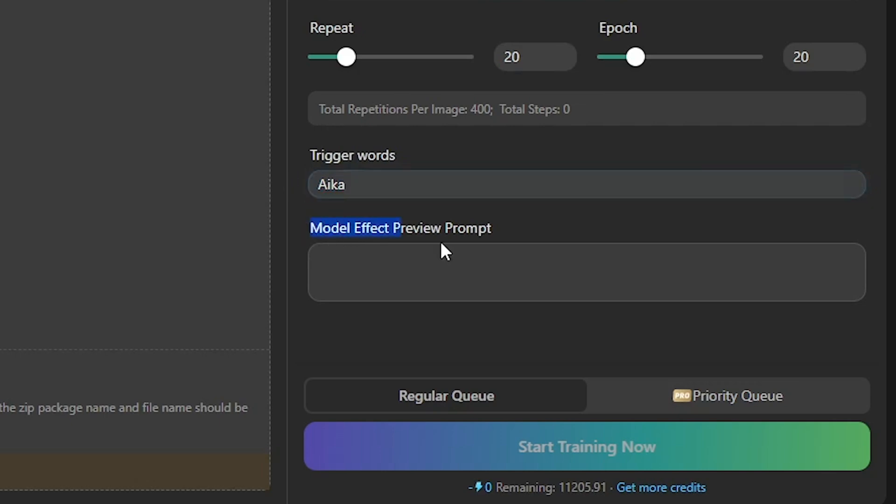
- Write the preview prompt: 1girl, short brown hair, brown eyes, white school uniform, anime style, smiling
left_click(585, 272)
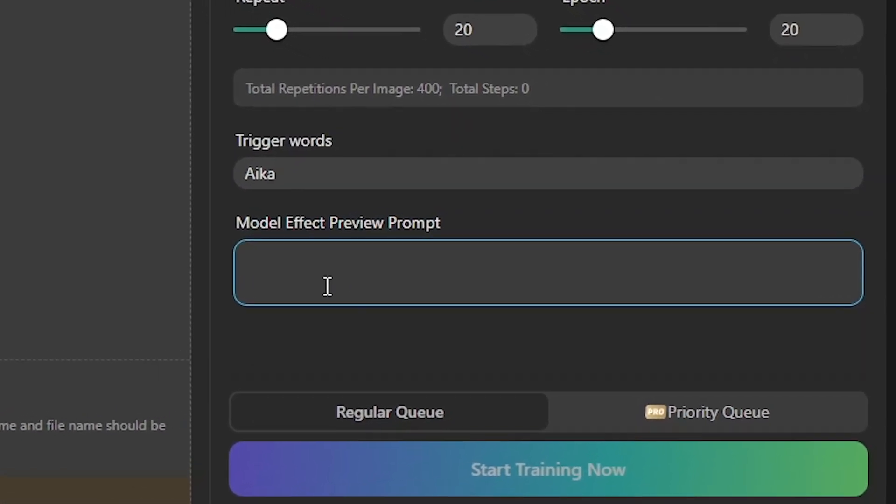
scroll("down", 3)
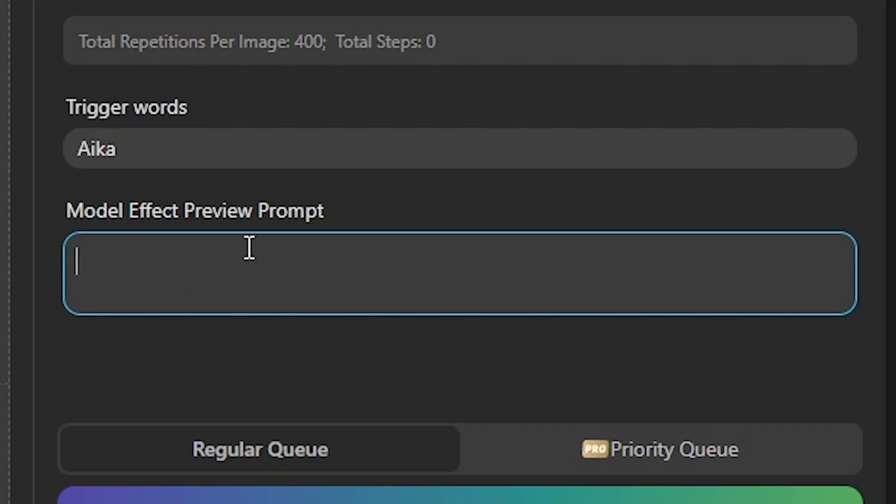
type("1girl, short brown hair, brown eyes, white school uniform, anime style, smiling, consistent face")
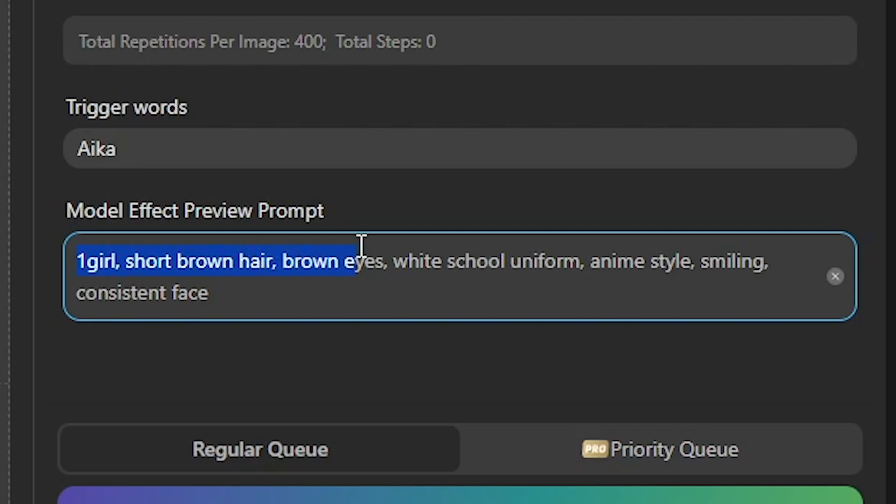
left_click_drag(357, 262, 583, 262)
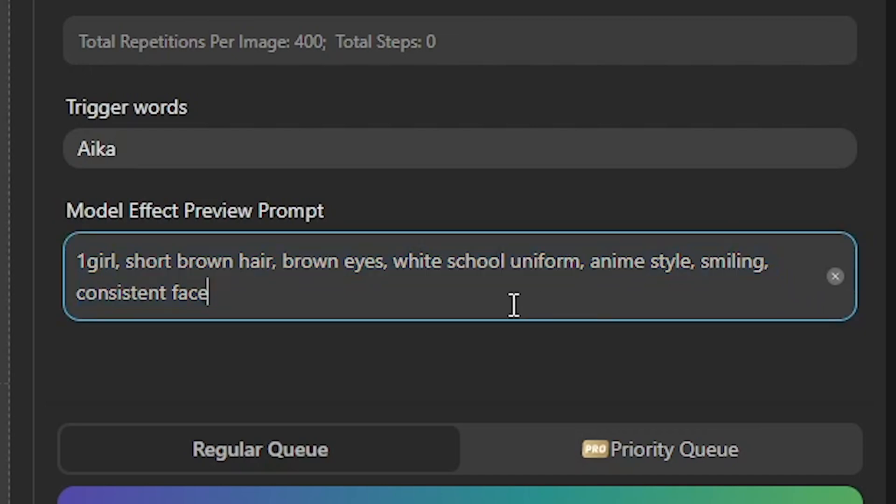
mouse_move(340, 234)
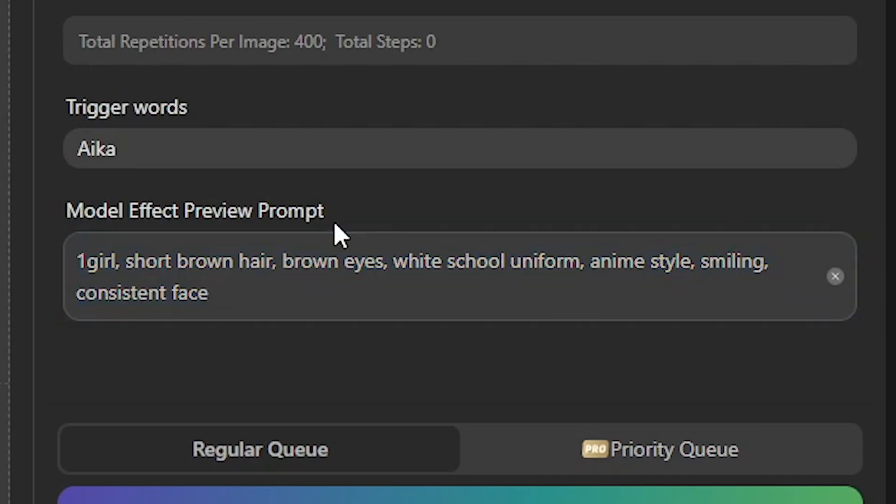
- Upload the anime schoolgirl training images, check their auto-generated tags, and close the tag view
left_click(409, 273)
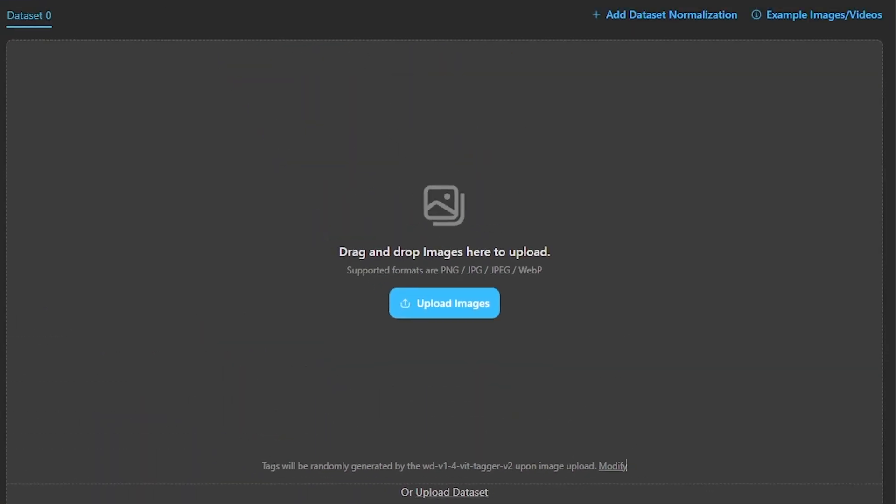
left_click(444, 303)
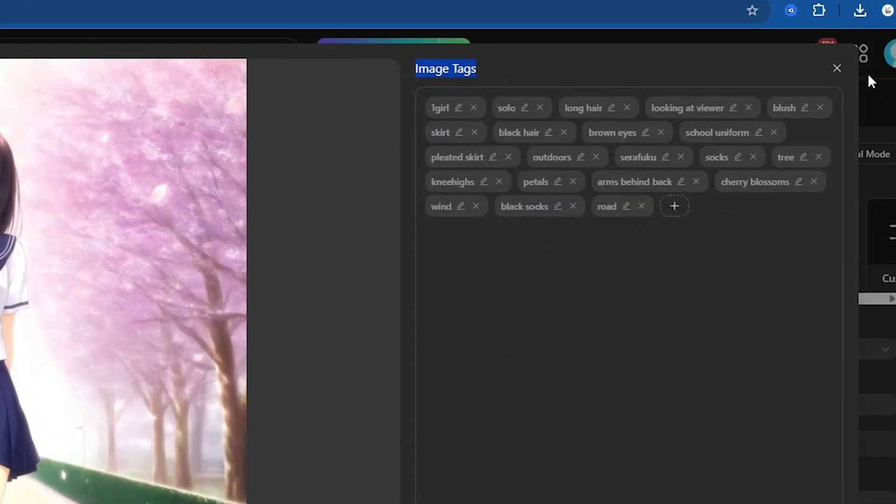
left_click(481, 431)
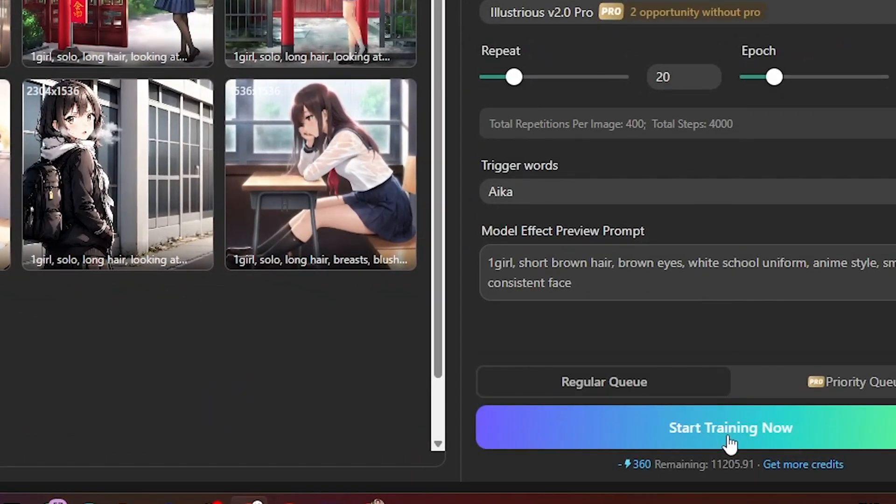
- Start training and scroll through the completed run's loss curve and epoch samples
left_click(731, 428)
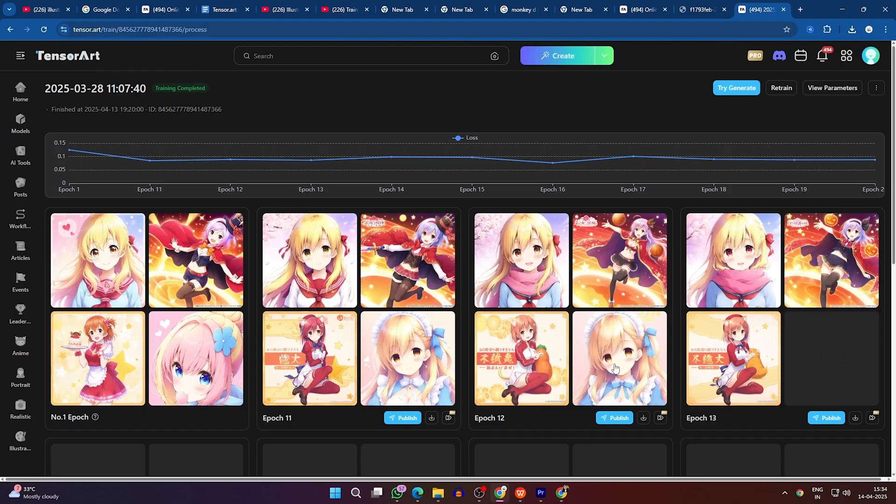
scroll("down", 3)
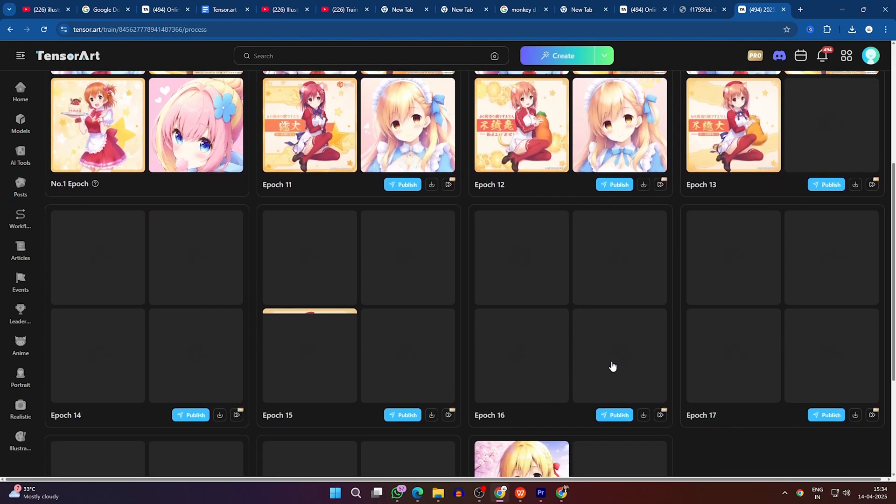
scroll("down", 3)
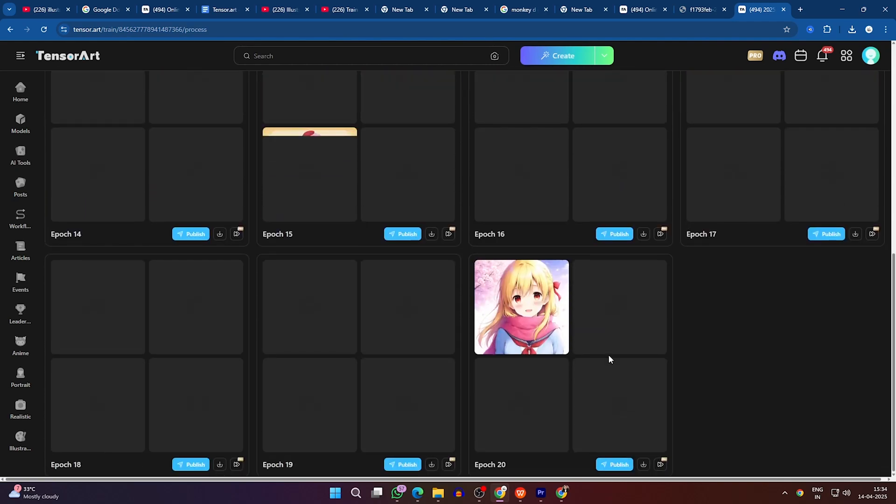
scroll("up", 3)
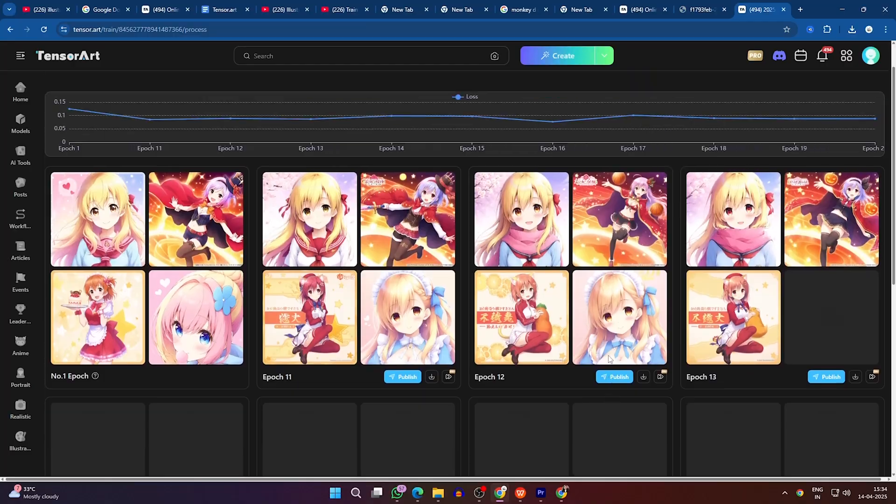
- Publish an epoch as new project "Anime aika" with channel, tags, description and showcases
left_click(614, 377)
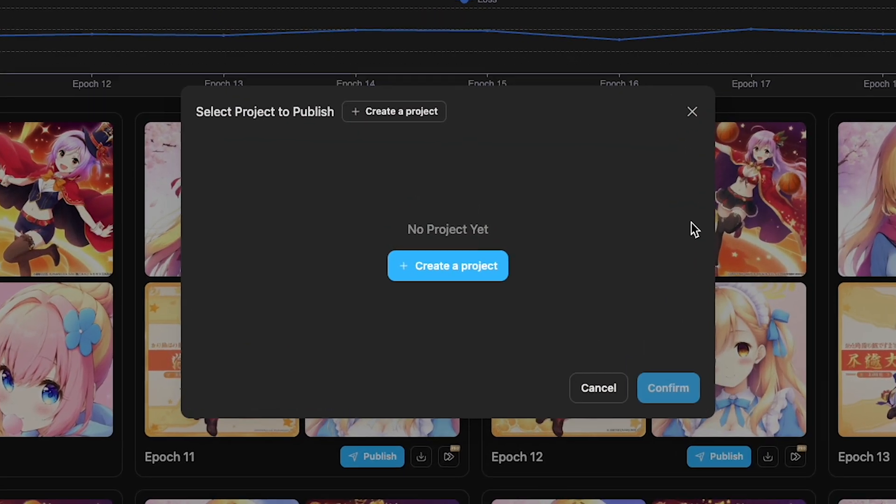
left_click(447, 265)
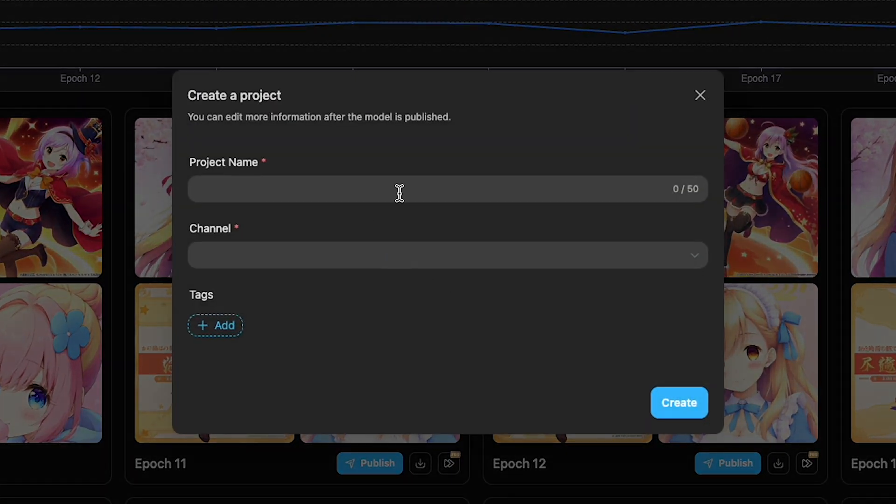
type("aika")
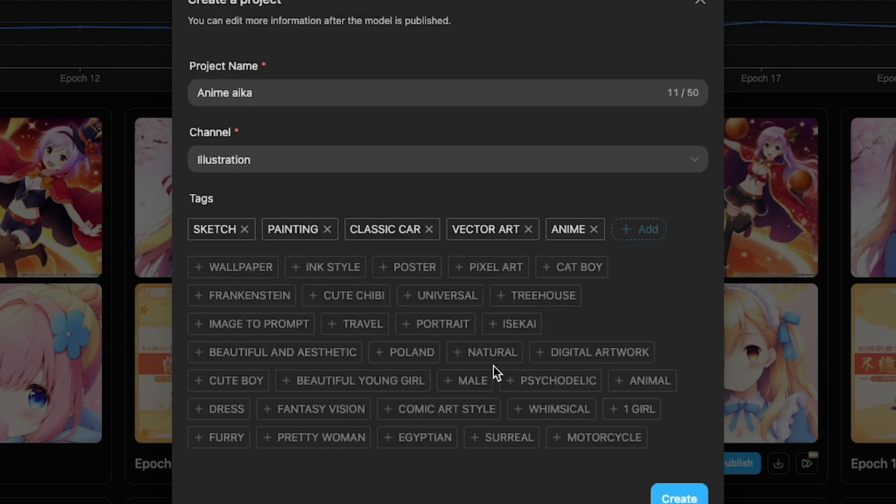
mouse_move(510, 366)
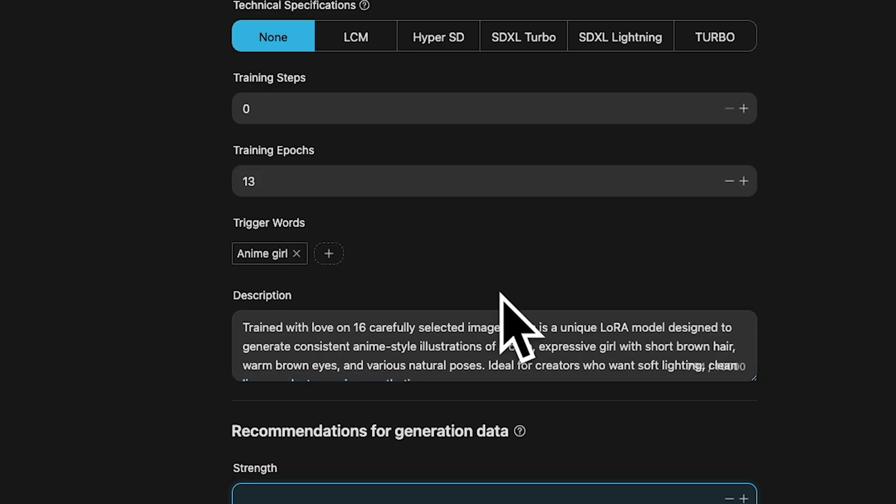
scroll("down", 3)
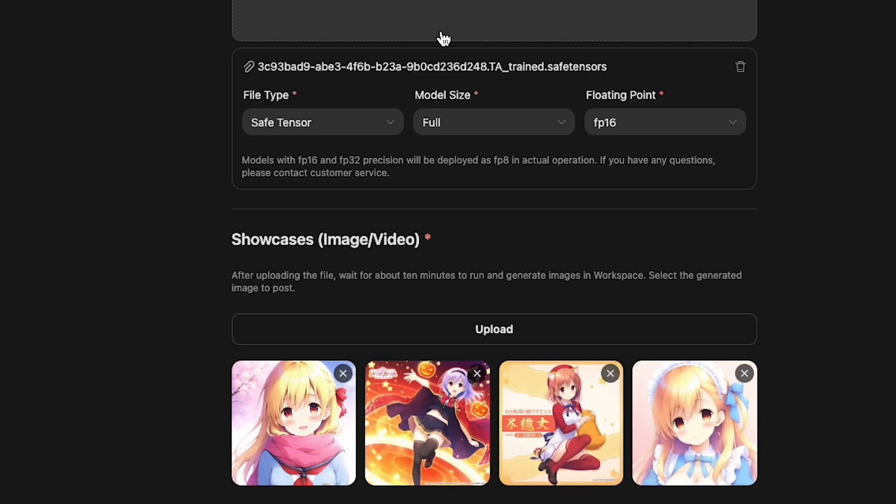
scroll("down", 3)
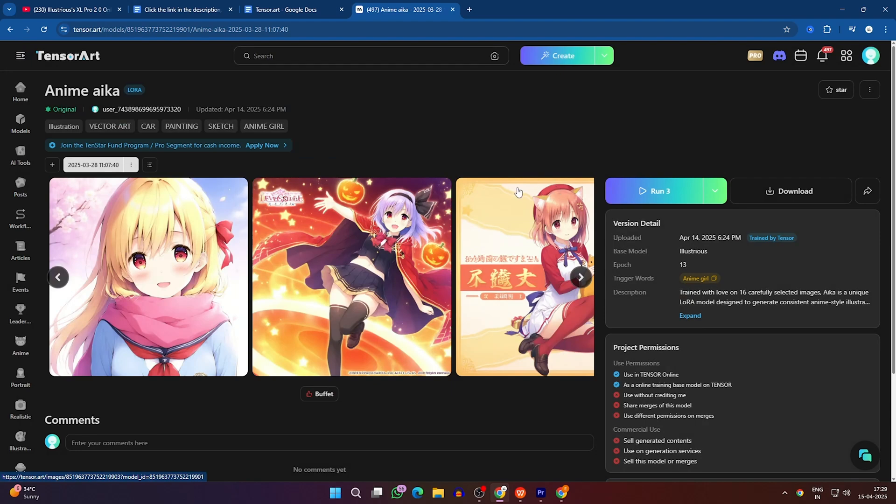
- Run Anime aika in Text2Img, edit the "1girl, full body" prompt, and generate
left_click(714, 191)
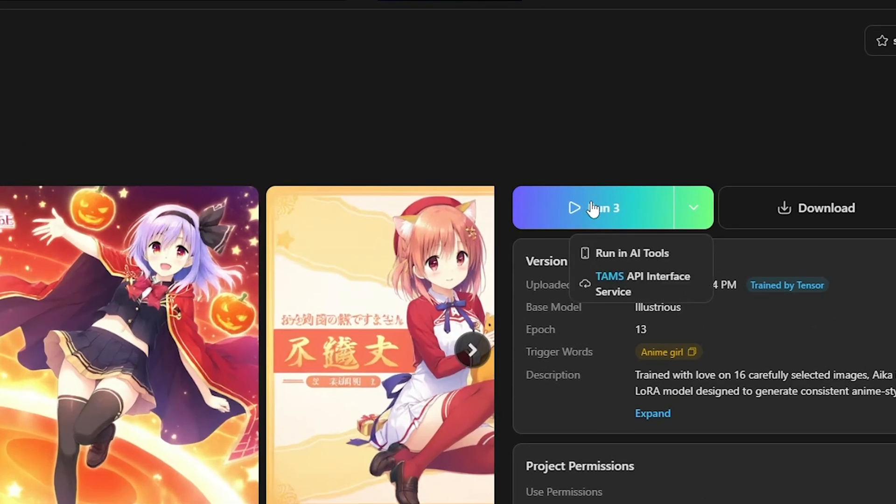
left_click(631, 253)
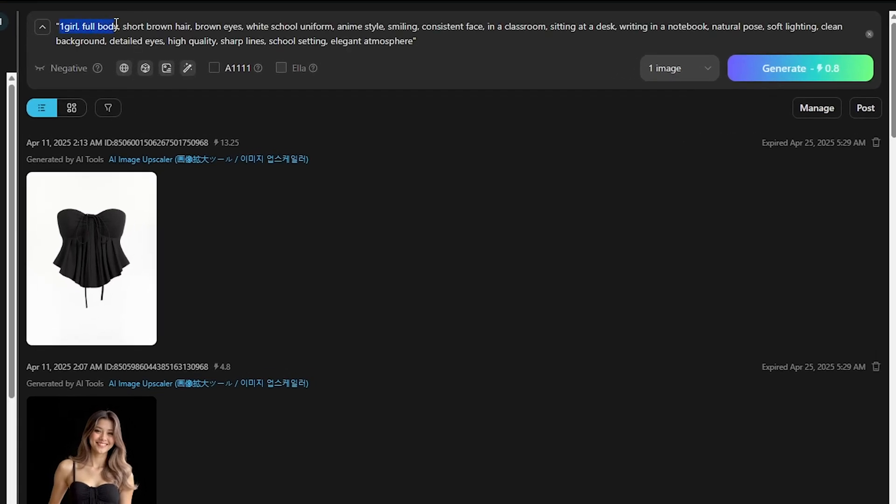
left_click_drag(114, 26, 344, 26)
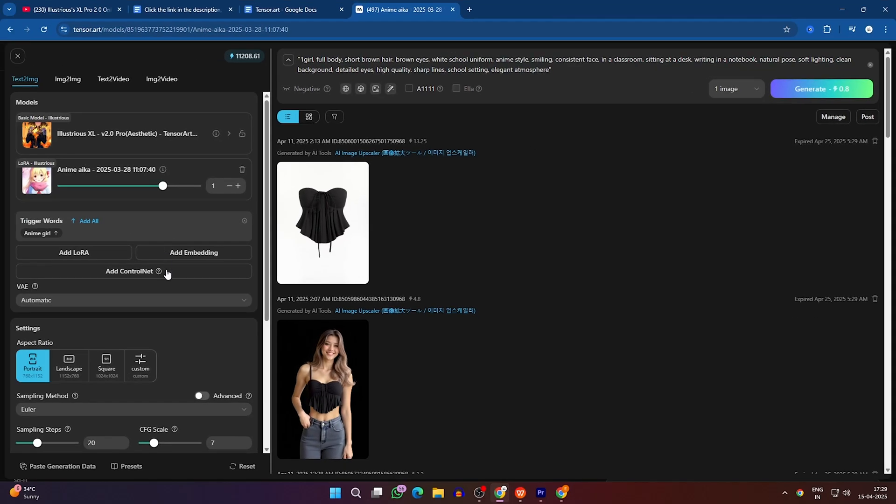
left_click(68, 366)
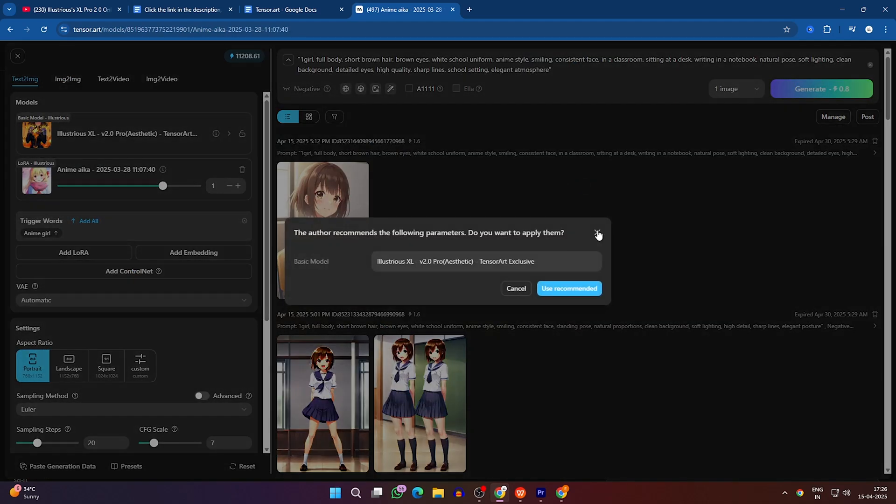
left_click(598, 234)
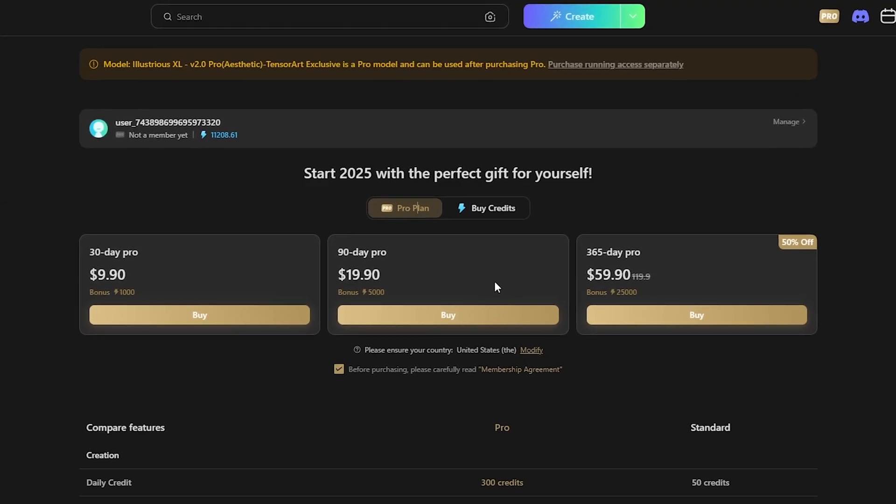
- Scroll down the Pro plan page to the feature comparison and Pro-only models
scroll("down", 3)
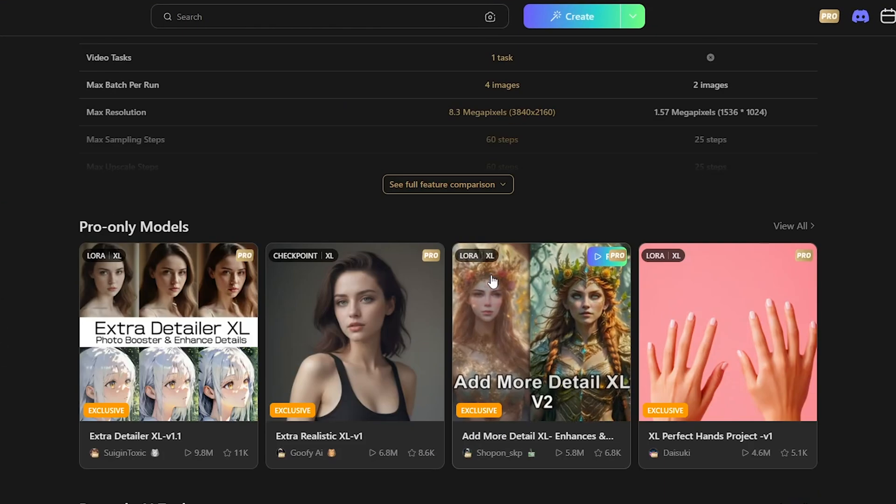